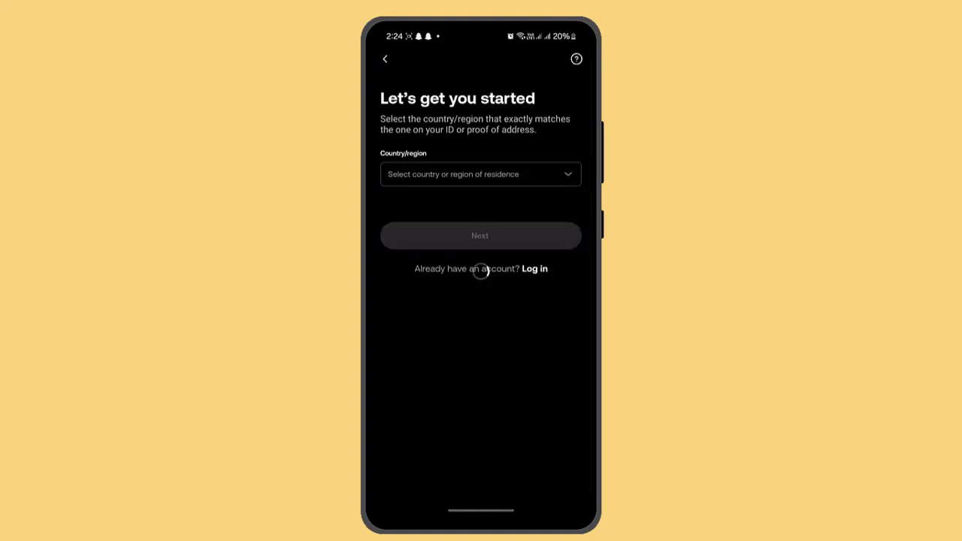
Step: Choose India as the sign-up country/region from the list
left_click(481, 174)
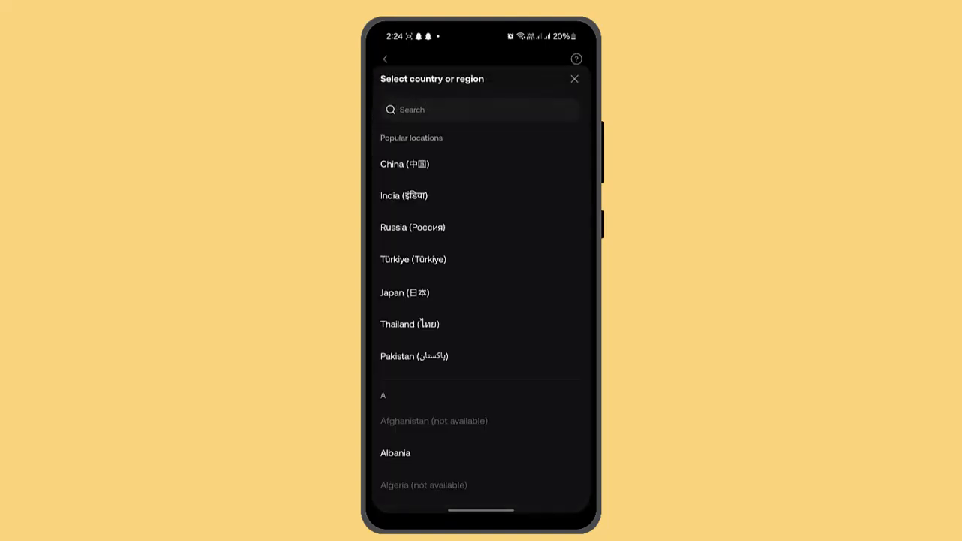
type("n")
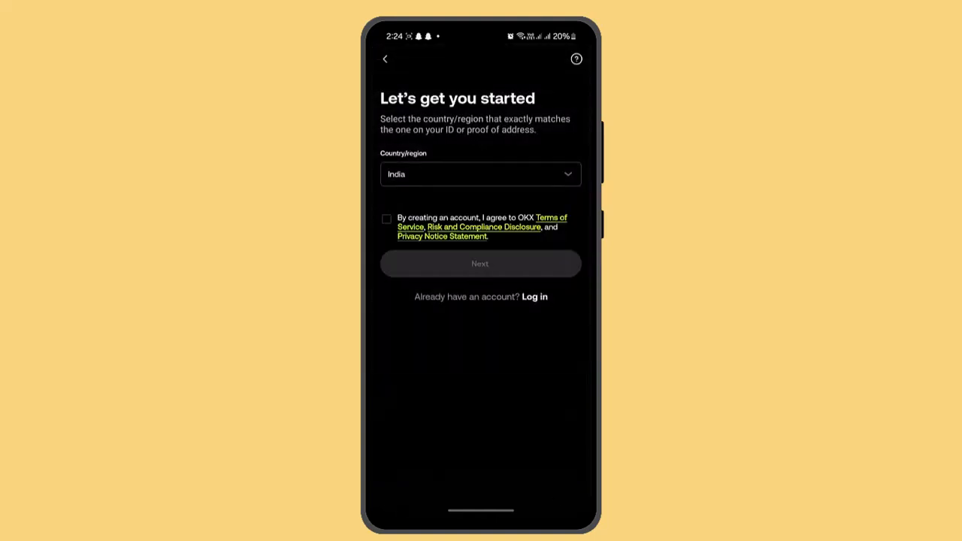
Step: Accept the Terms of Service and continue to the email entry step
left_click(386, 218)
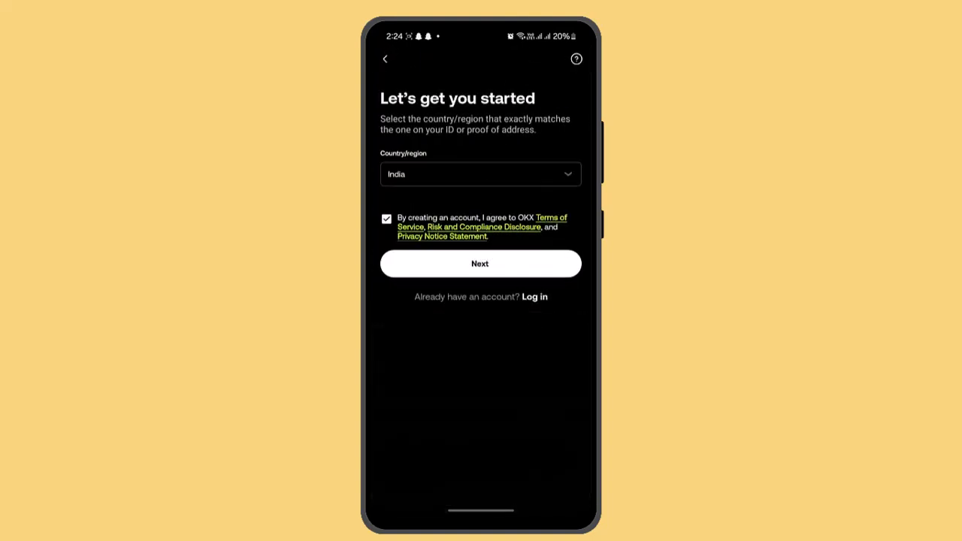
left_click(480, 263)
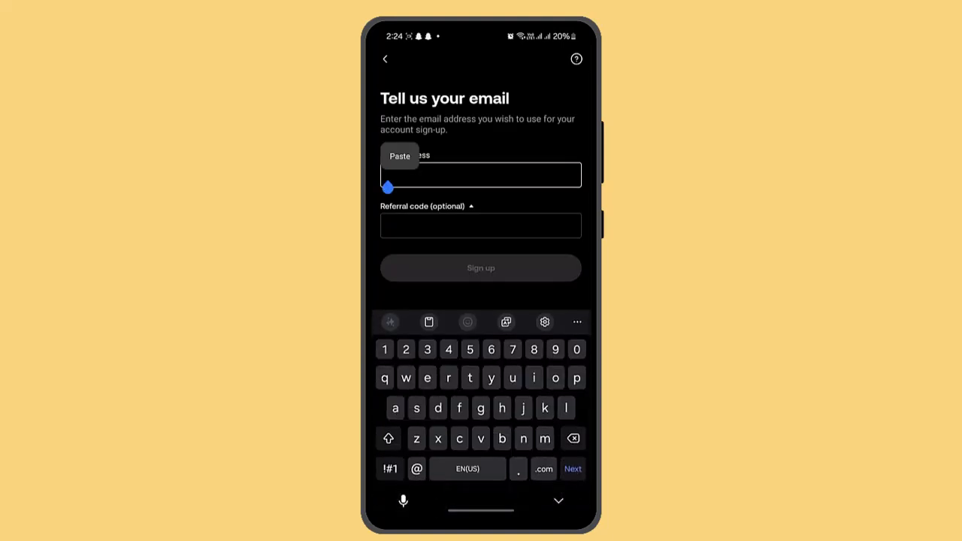
type("neha")
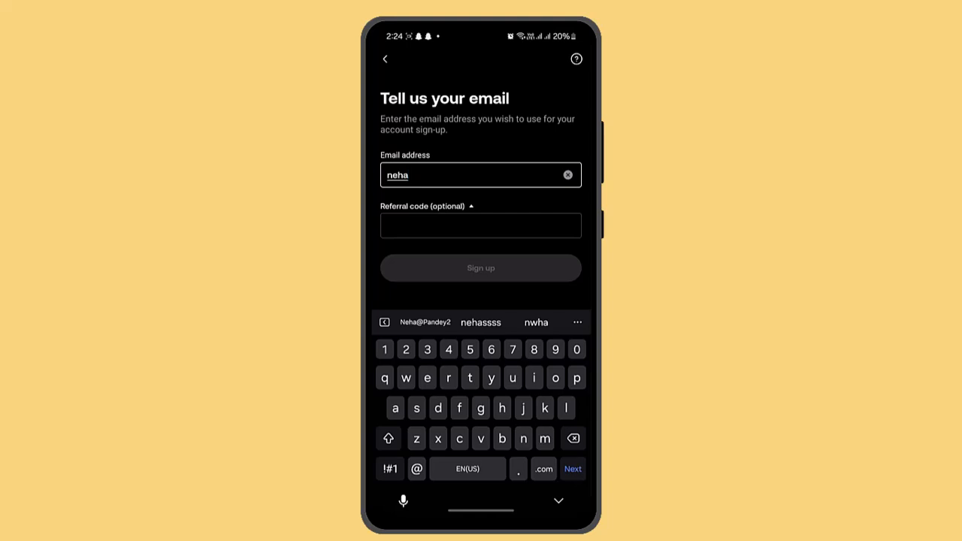
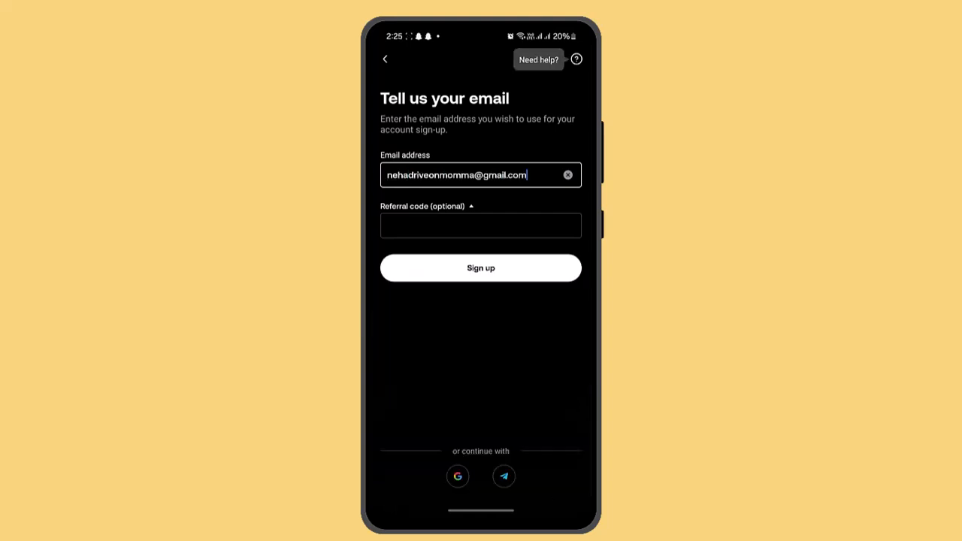
left_click(481, 267)
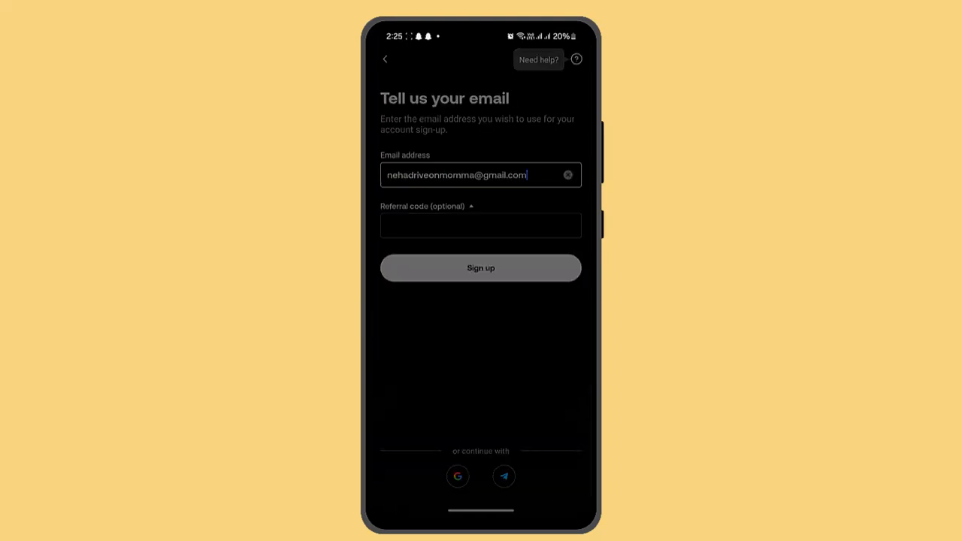
left_click(481, 268)
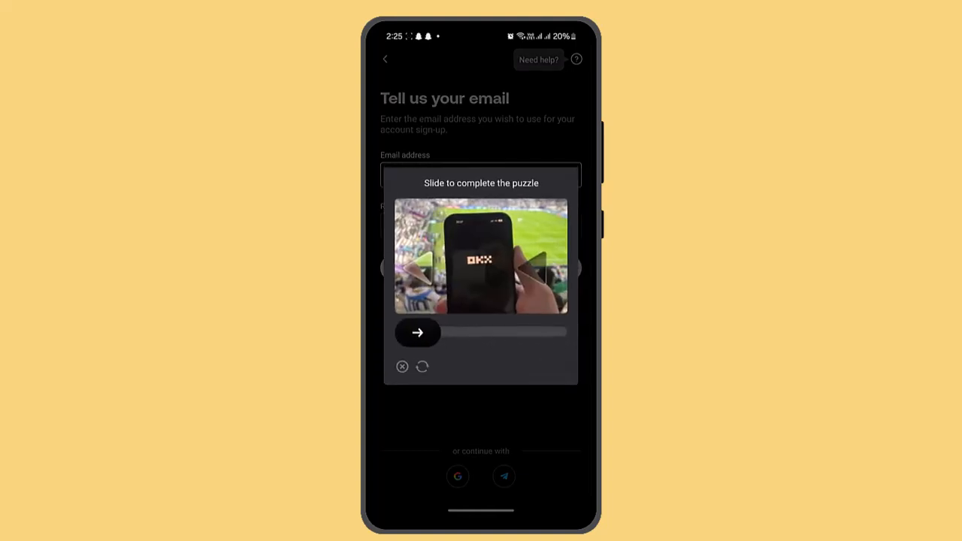
Step: Slide the puzzle piece into its gap and submit to reach the email code screen
left_click_drag(418, 332, 503, 332)
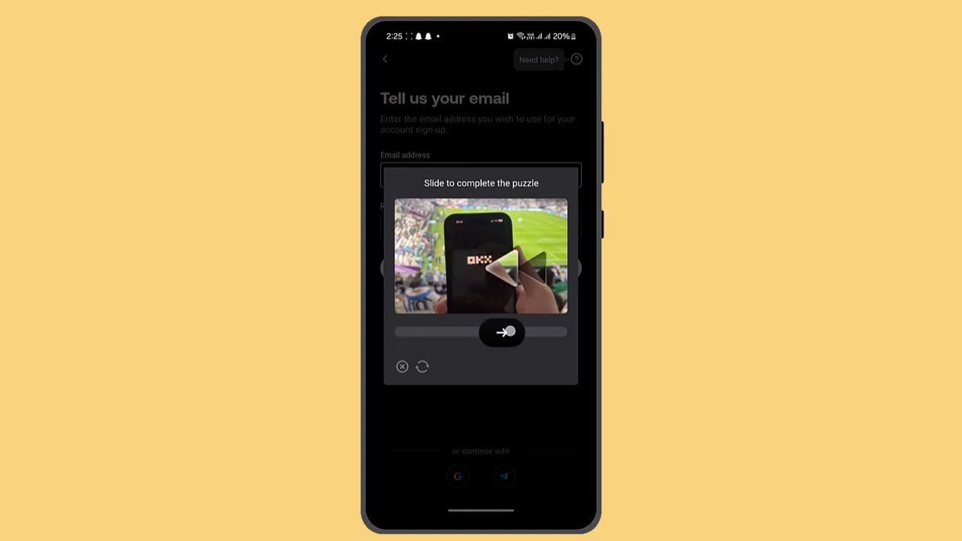
left_click_drag(505, 332, 529, 332)
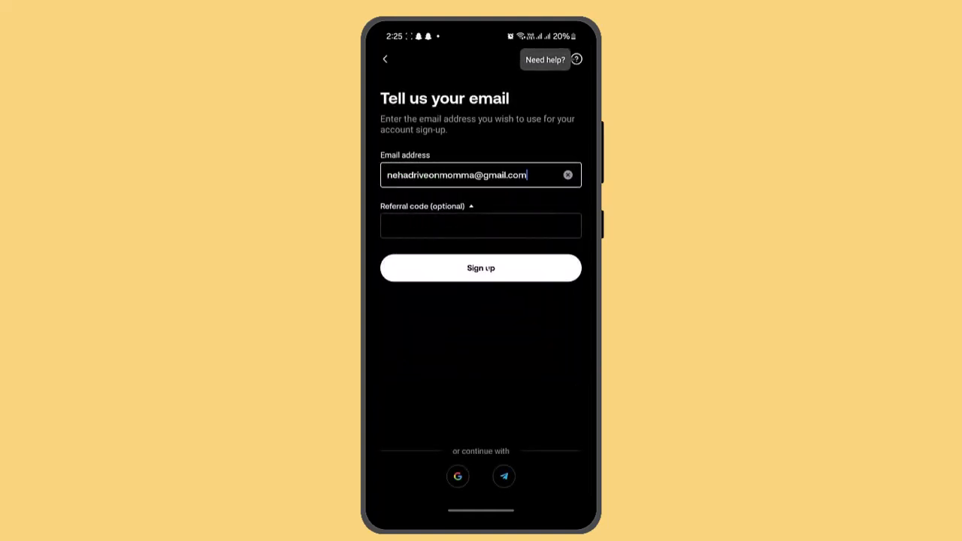
left_click(481, 268)
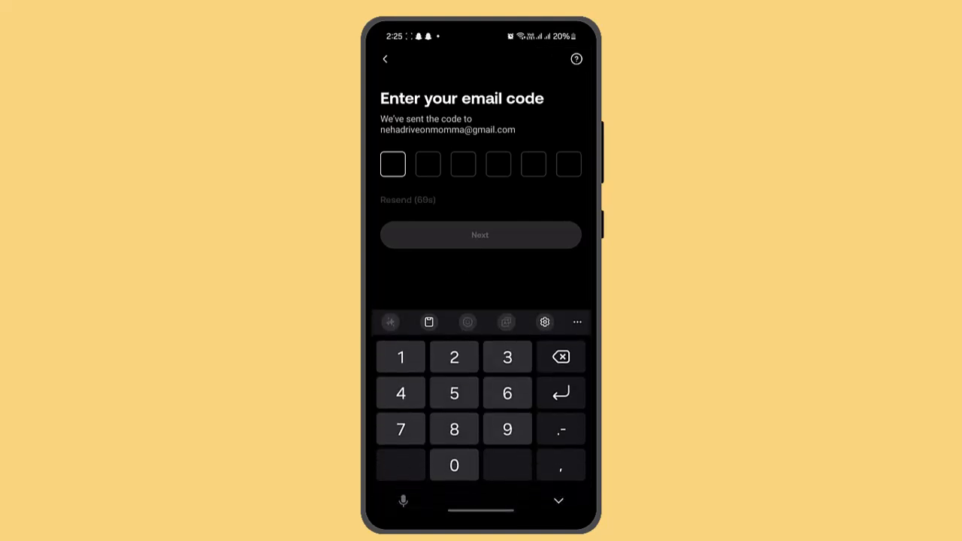